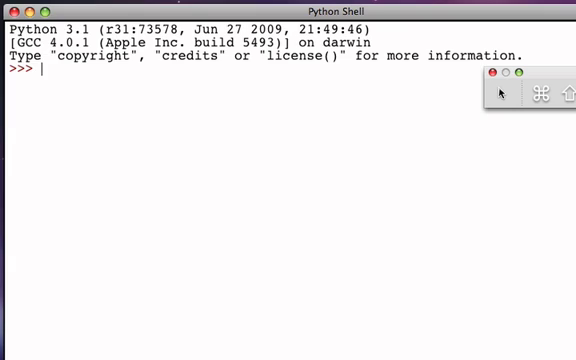
Assign "David" to myname and enter myname to echo its value.
text(myname =)
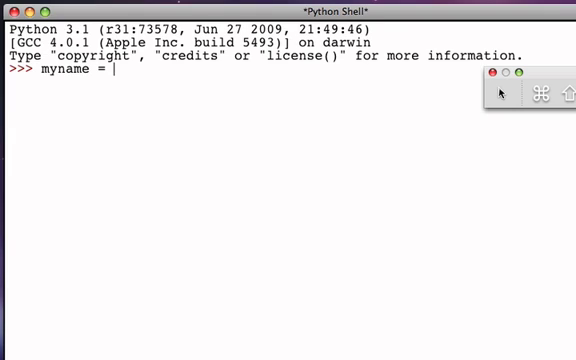
text("David")
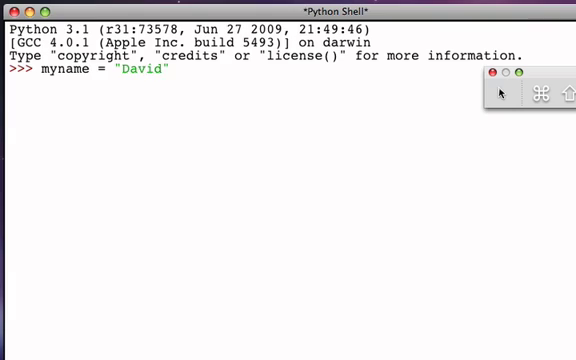
key(Return)
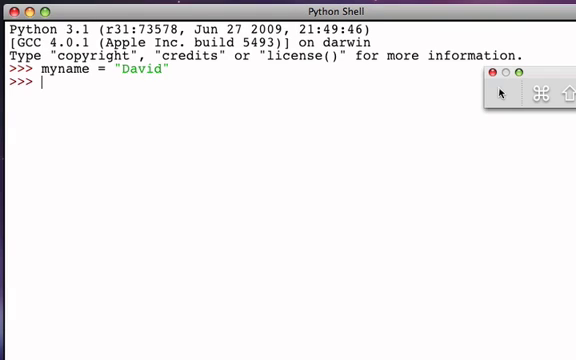
text(my)
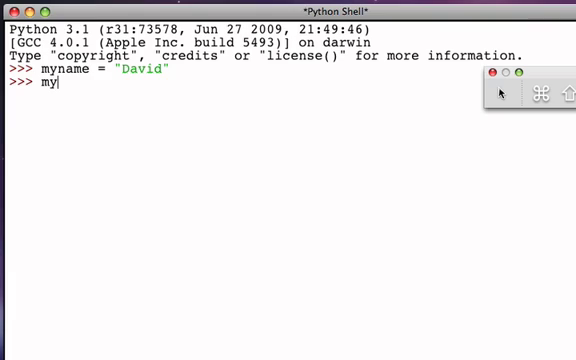
text(name)
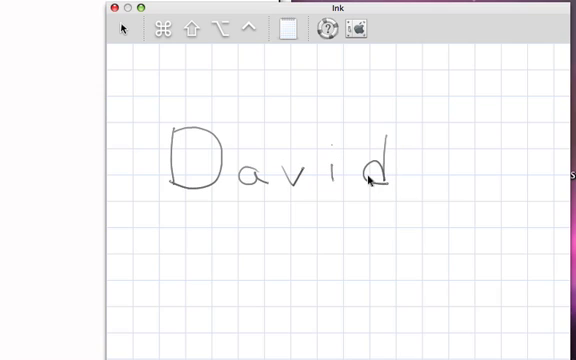
mouse_move(346, 124)
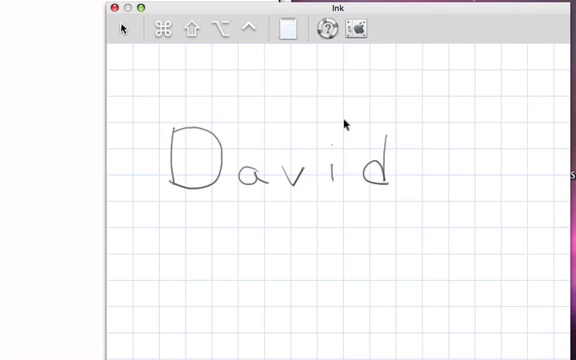
mouse_move(196, 228)
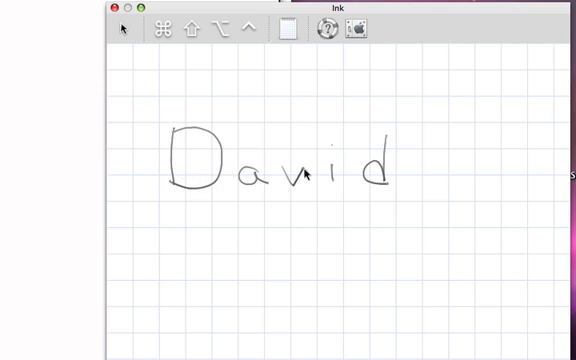
mouse_move(226, 334)
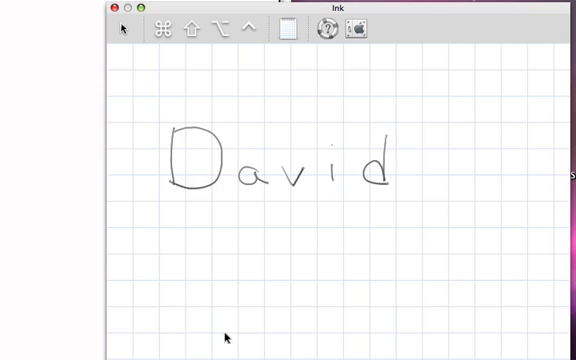
mouse_move(234, 230)
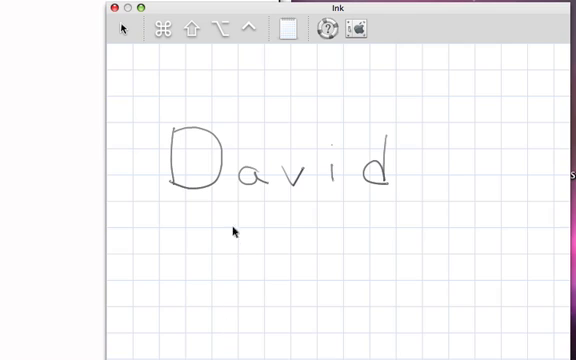
mouse_move(168, 250)
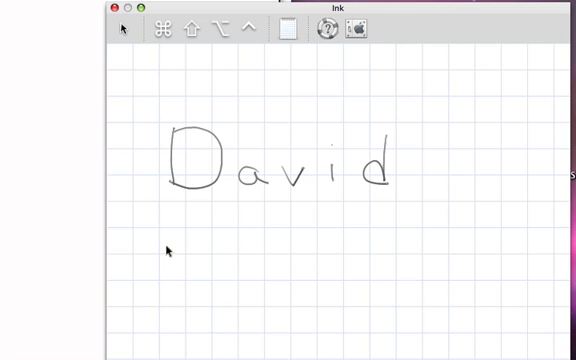
mouse_move(172, 248)
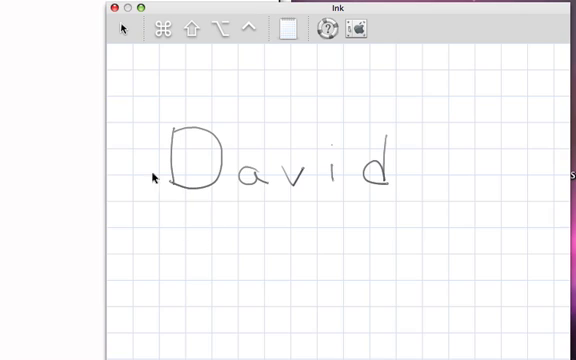
mouse_move(204, 204)
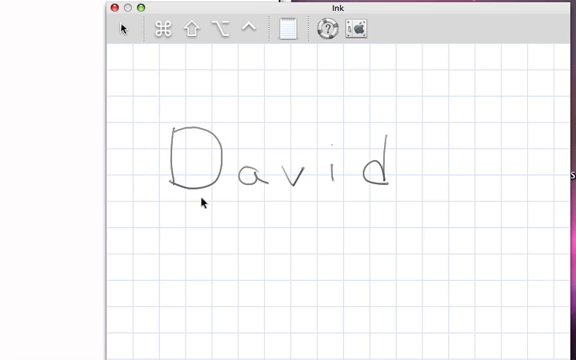
mouse_move(268, 136)
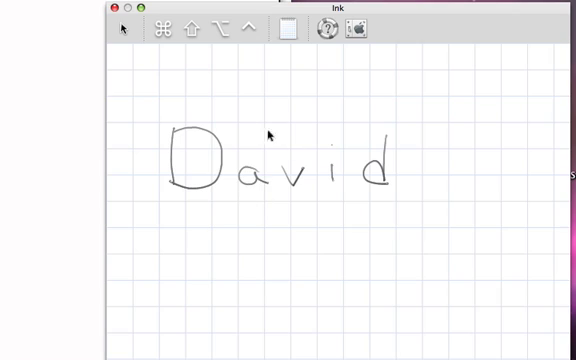
mouse_move(348, 188)
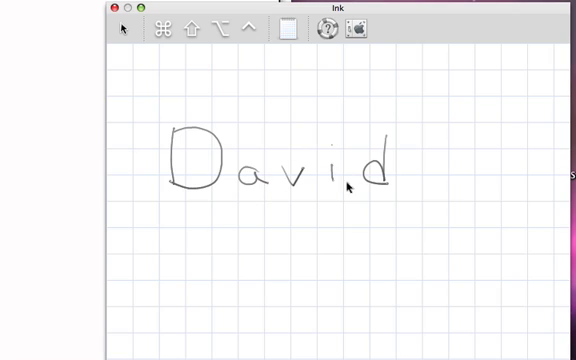
mouse_move(190, 200)
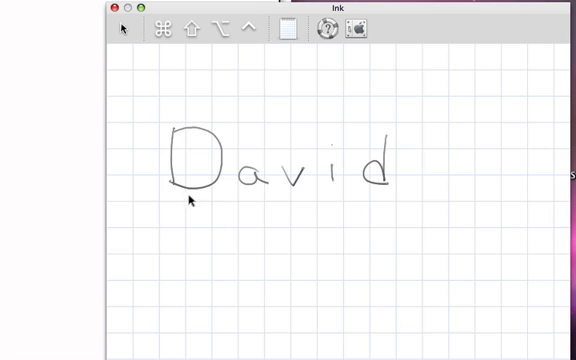
mouse_move(386, 194)
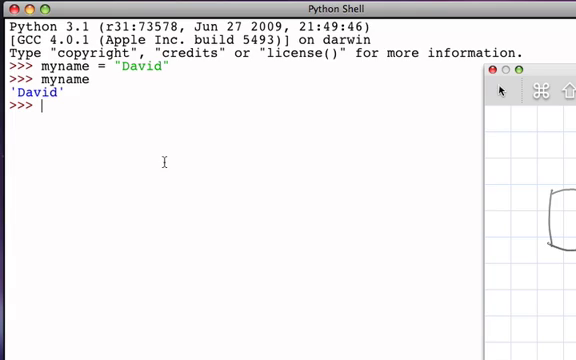
Write the loop header 'for counter in range(5):'.
text(for)
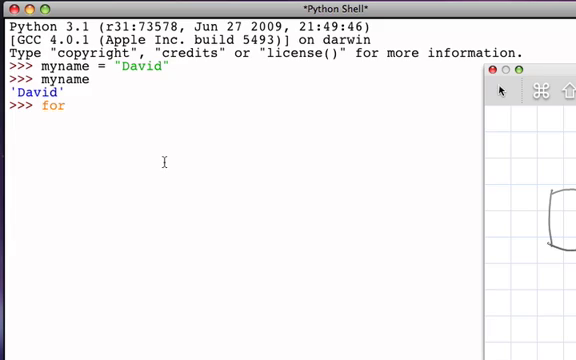
text(" ")
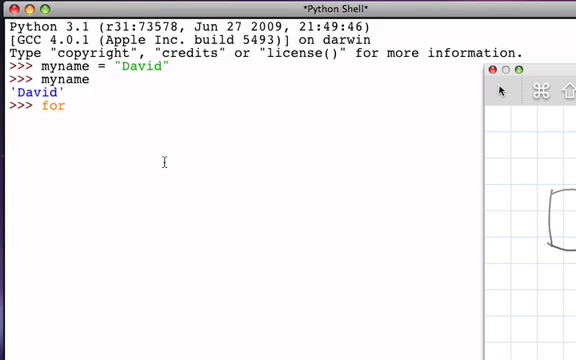
text(" ")
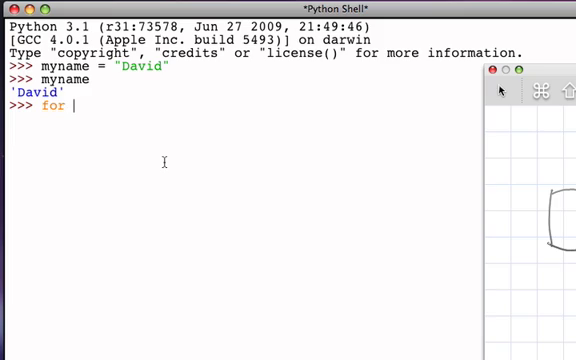
text(counter)
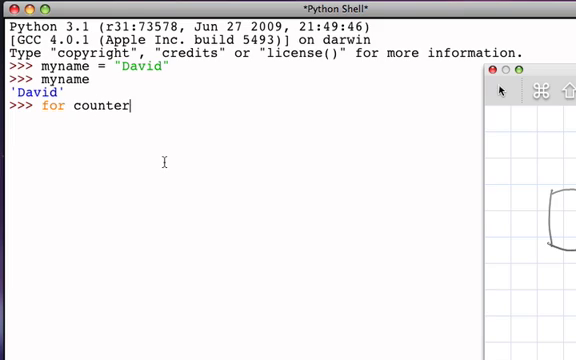
text(in)
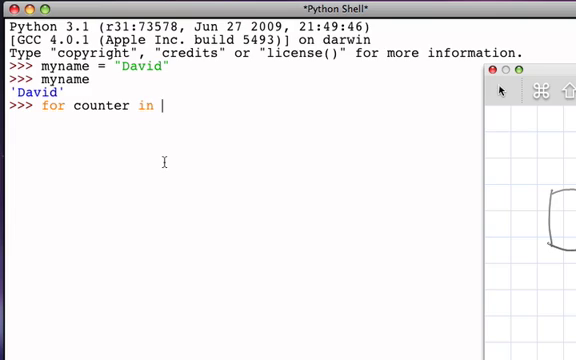
text(range)
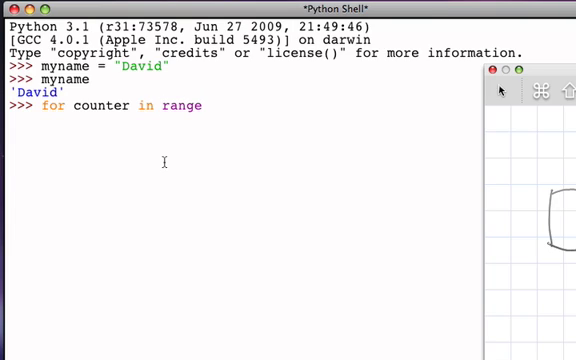
text(()
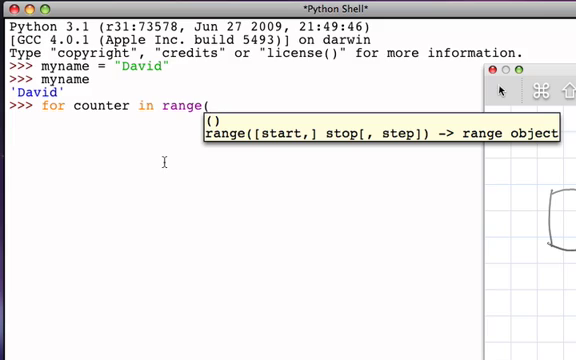
text(5):)
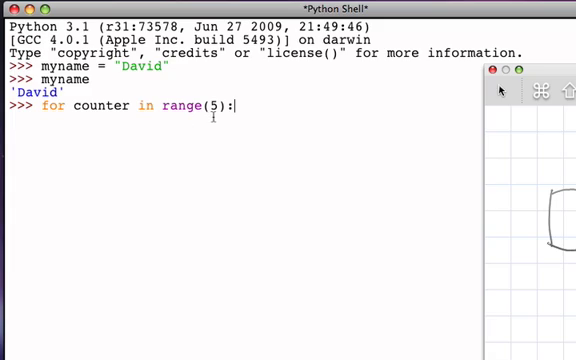
key(Return)
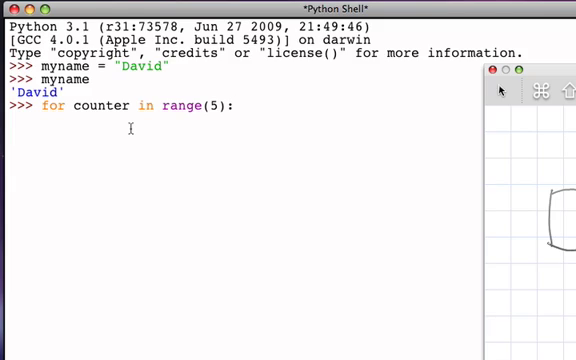
Add the body print(counter) and run the loop, outputting 0 through 4.
text(print)
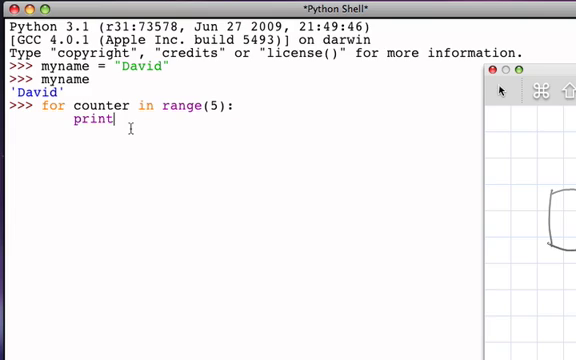
text((couner)
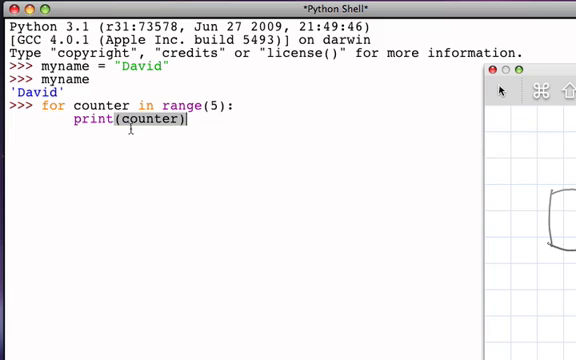
key(Return)
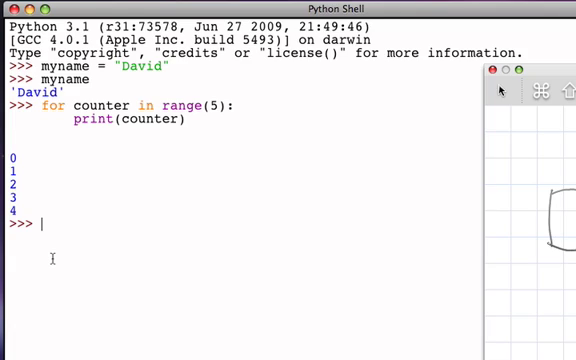
Write 'for item in myname:' with body print(item) to print each letter.
text(f)
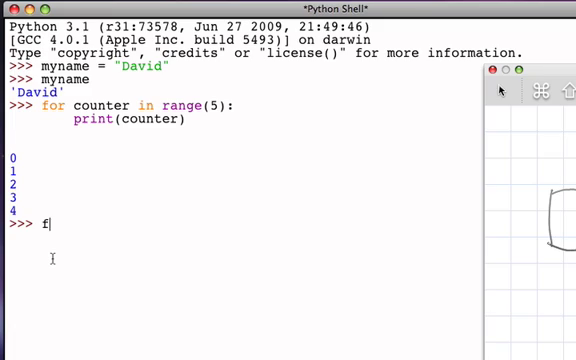
text(or)
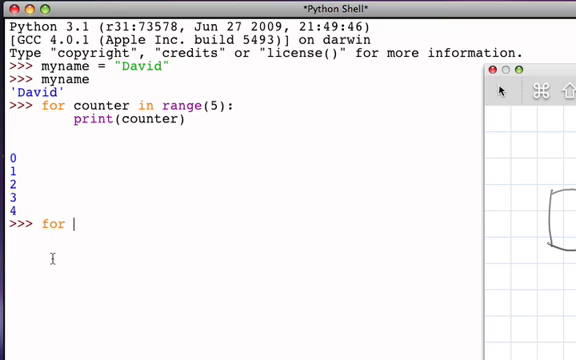
text(item)
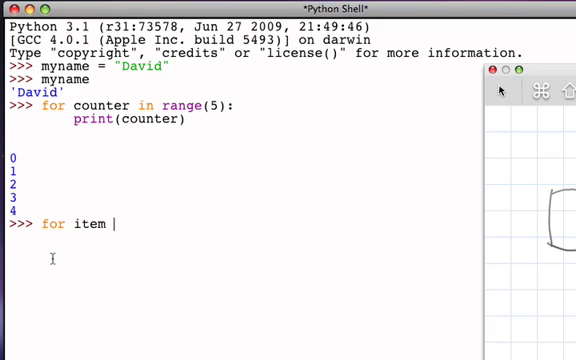
text(in)
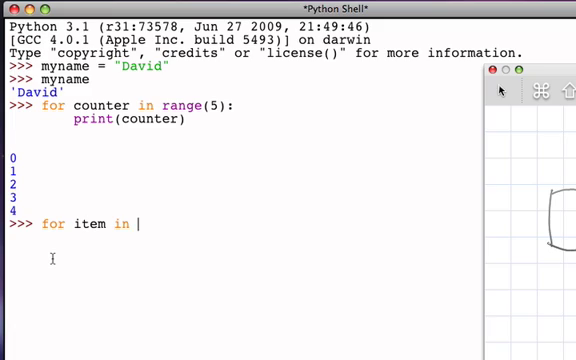
text(myname)
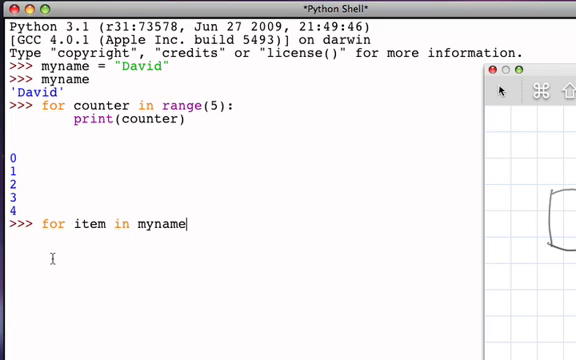
text(:)
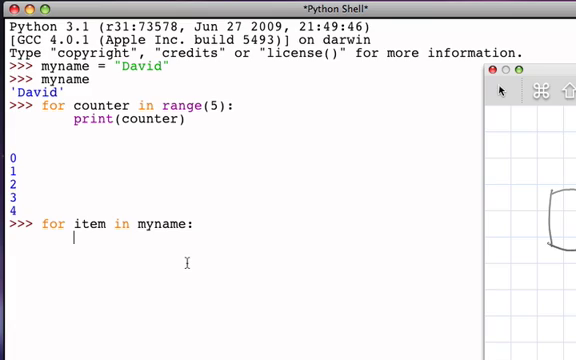
text(print)
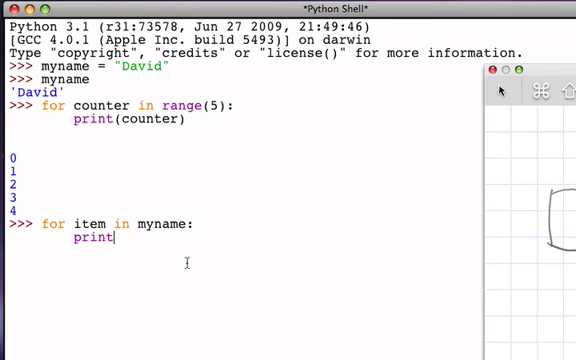
text((item)
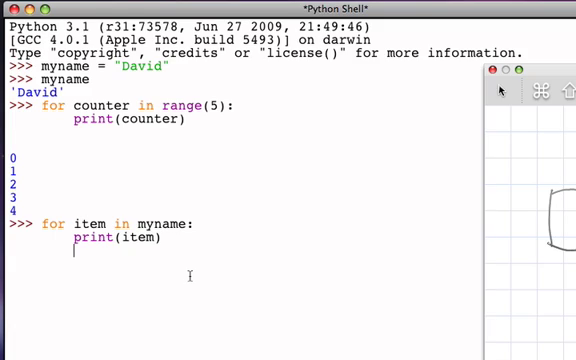
key(Return)
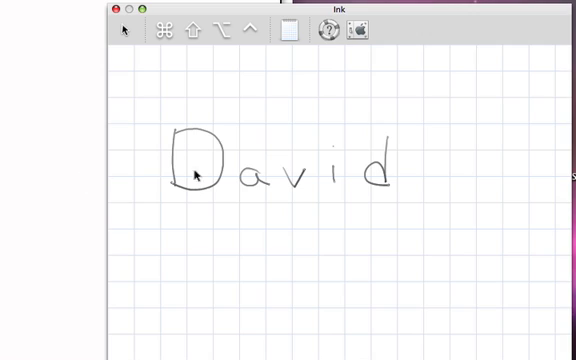
mouse_move(384, 162)
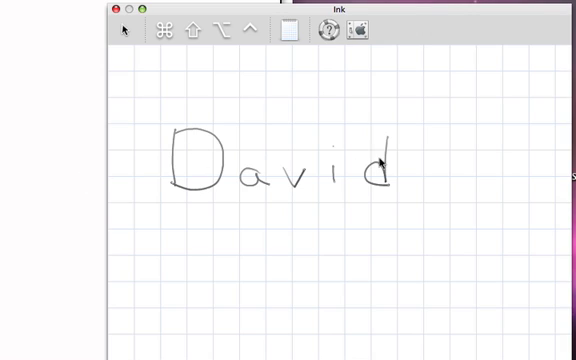
mouse_move(210, 256)
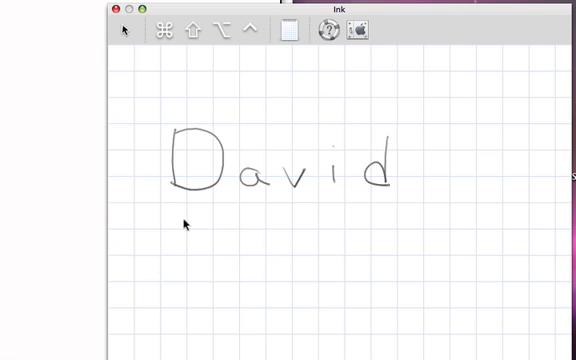
mouse_move(240, 178)
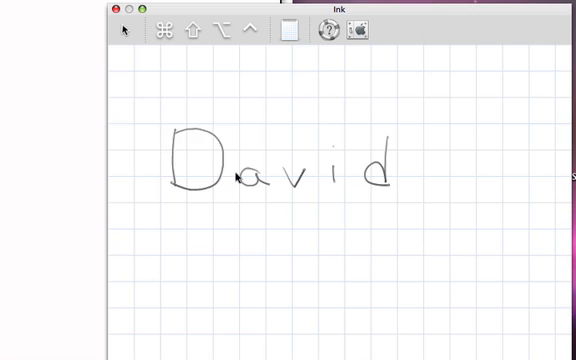
mouse_move(196, 228)
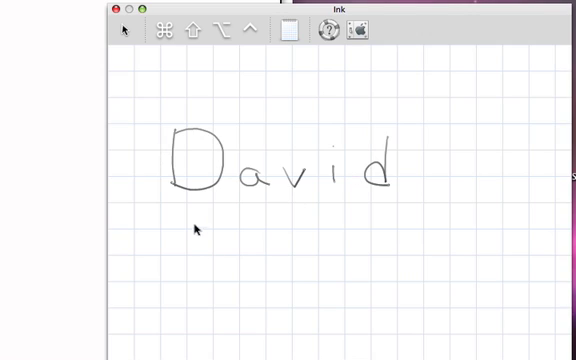
mouse_move(180, 138)
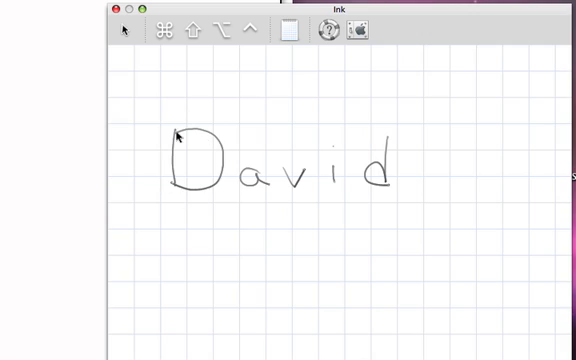
mouse_move(222, 210)
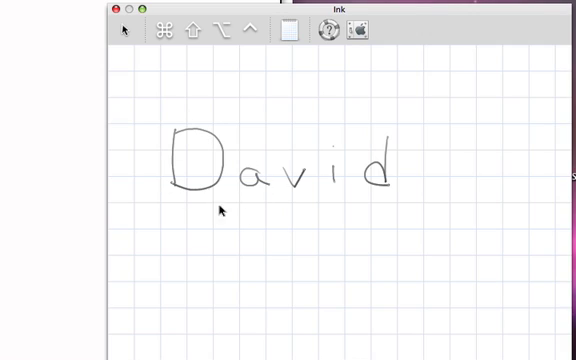
mouse_move(292, 172)
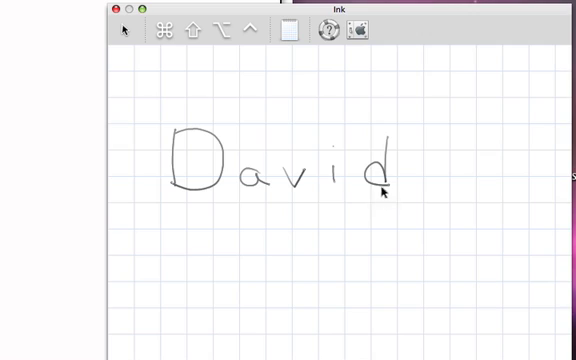
mouse_move(268, 280)
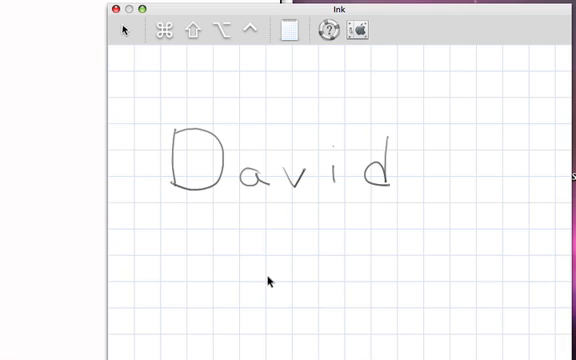
mouse_move(360, 132)
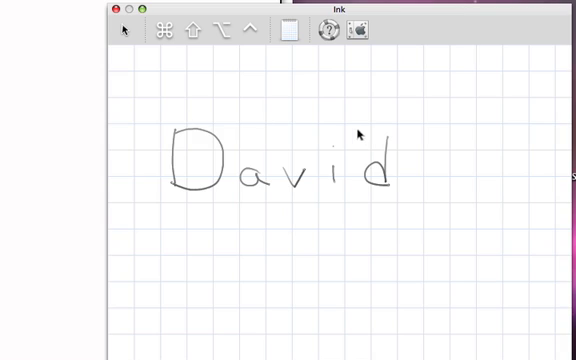
mouse_move(194, 88)
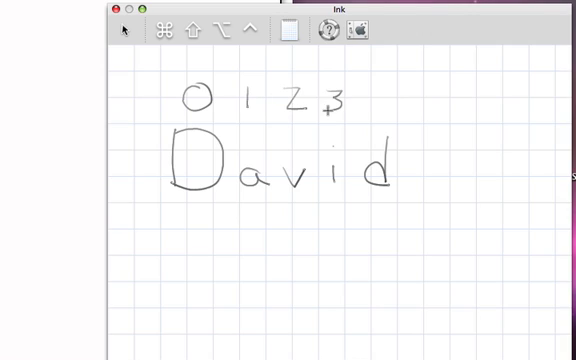
Write index 4 above the last letter of David and the word range below.
drag(378, 90, 382, 120)
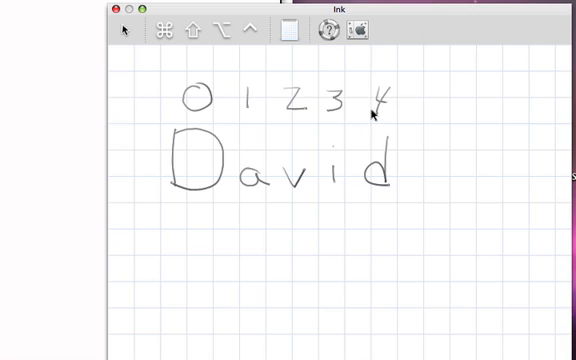
mouse_move(240, 292)
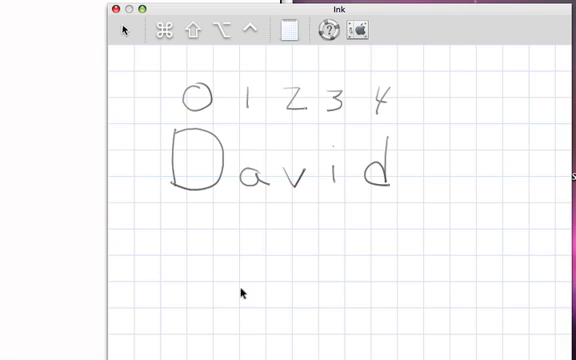
mouse_move(224, 108)
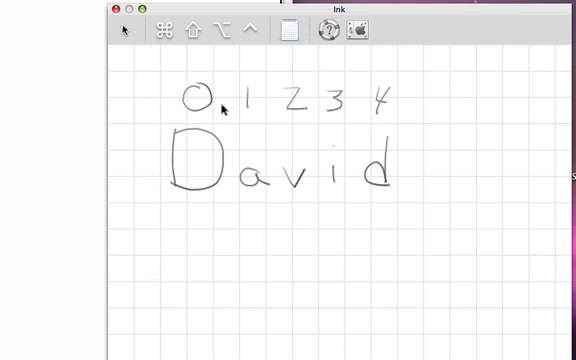
mouse_move(184, 280)
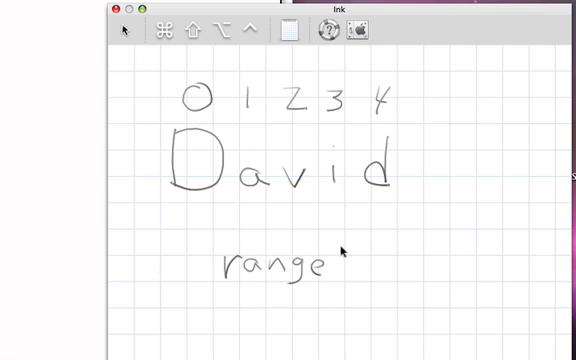
drag(330, 262, 370, 258)
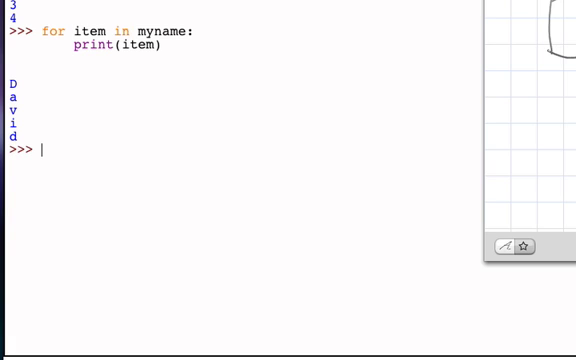
Write the loop header 'for index in range(len(myname)):'.
text(for)
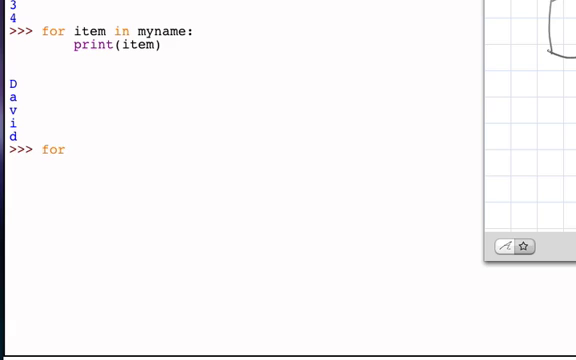
text(index i)
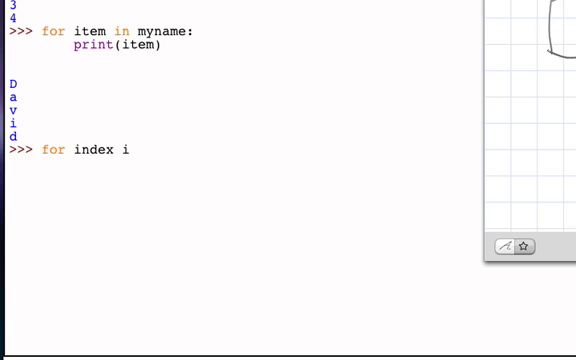
text(n range()
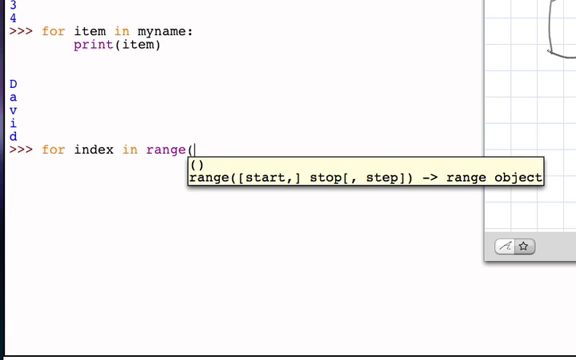
text(len)
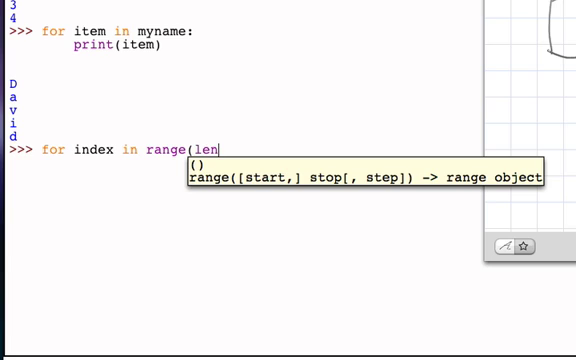
text((myna)
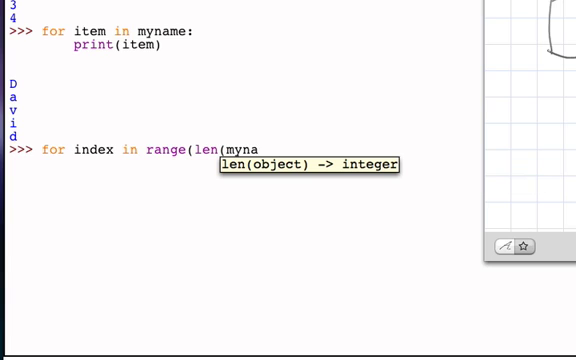
text(me)))
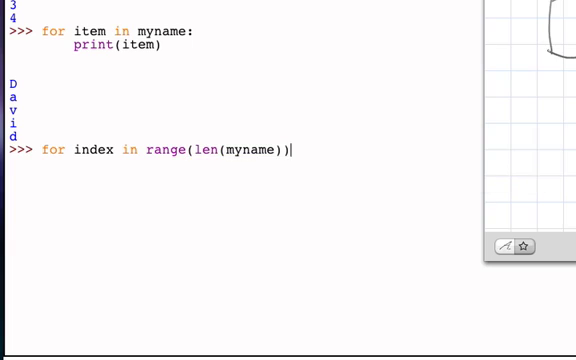
text(:)
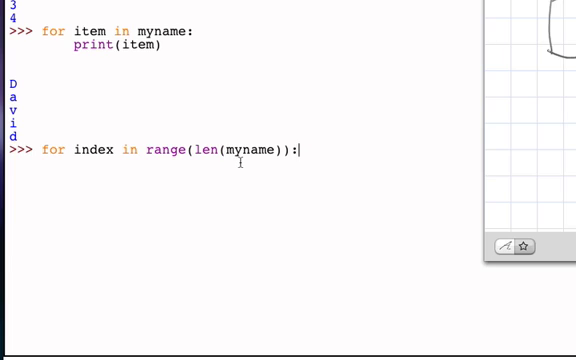
mouse_move(222, 180)
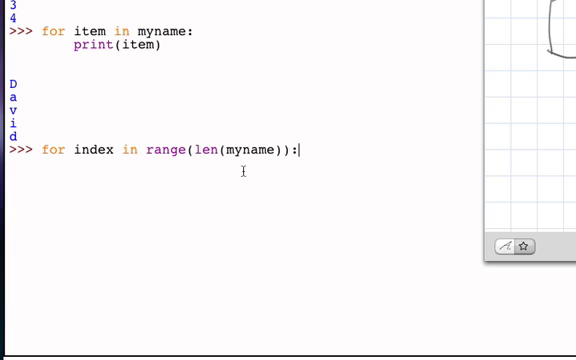
mouse_move(244, 152)
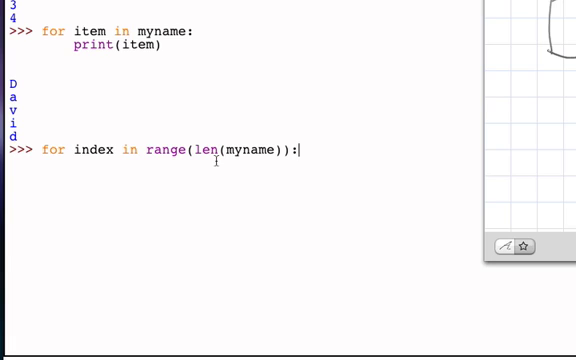
key(enter)
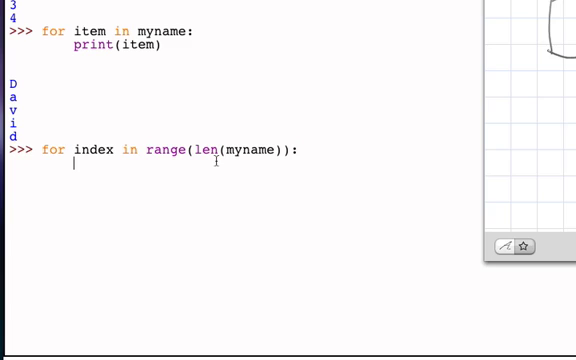
Add the body print(myname[index]) to print each letter by index.
text(print()
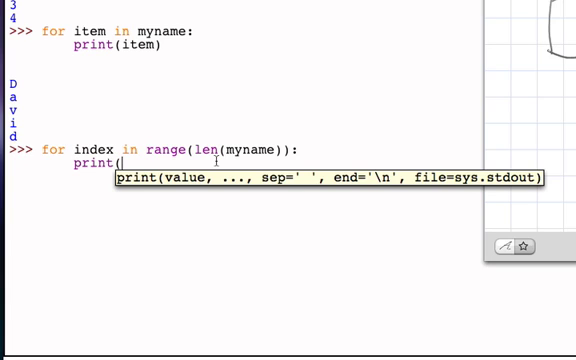
text(myname)
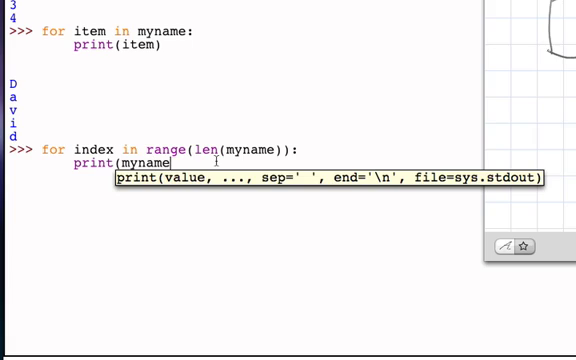
text([inde)
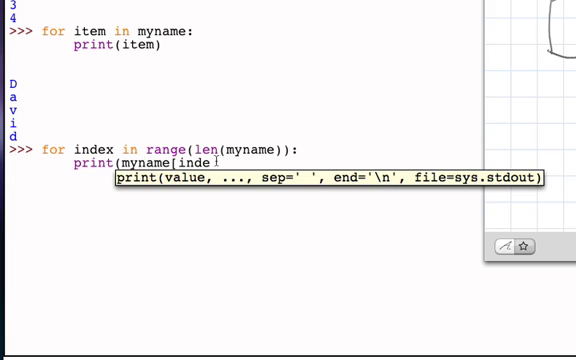
text(x])
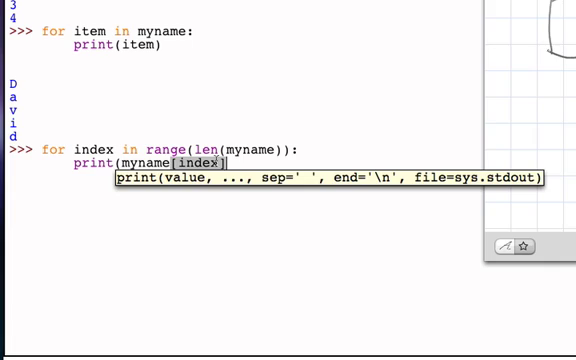
text())
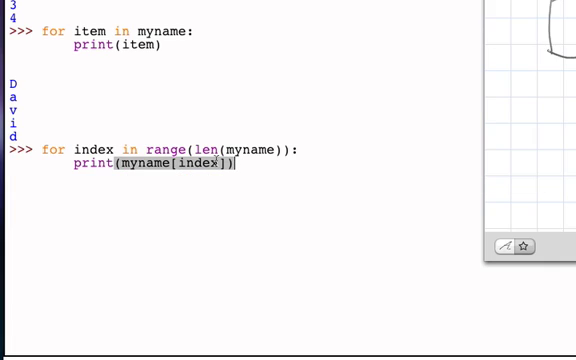